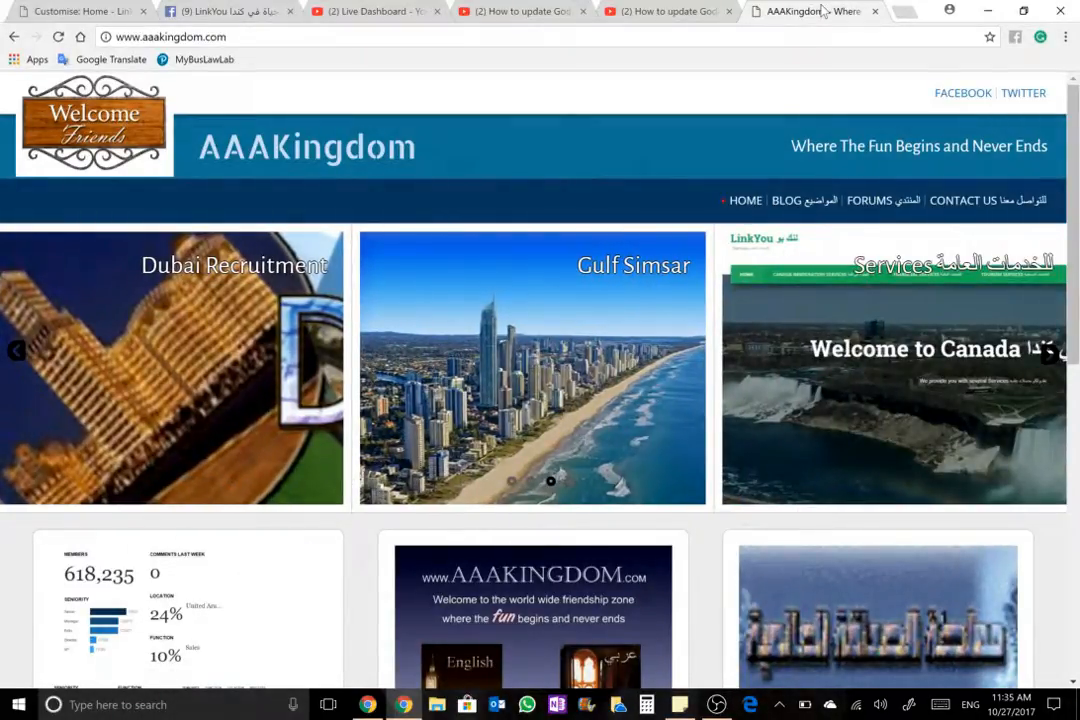
Browse the AAAKingdom home page carousel before switching to the GoDaddy Gateway window.
{"action": "left_click", "coordinate": [1050, 350]}
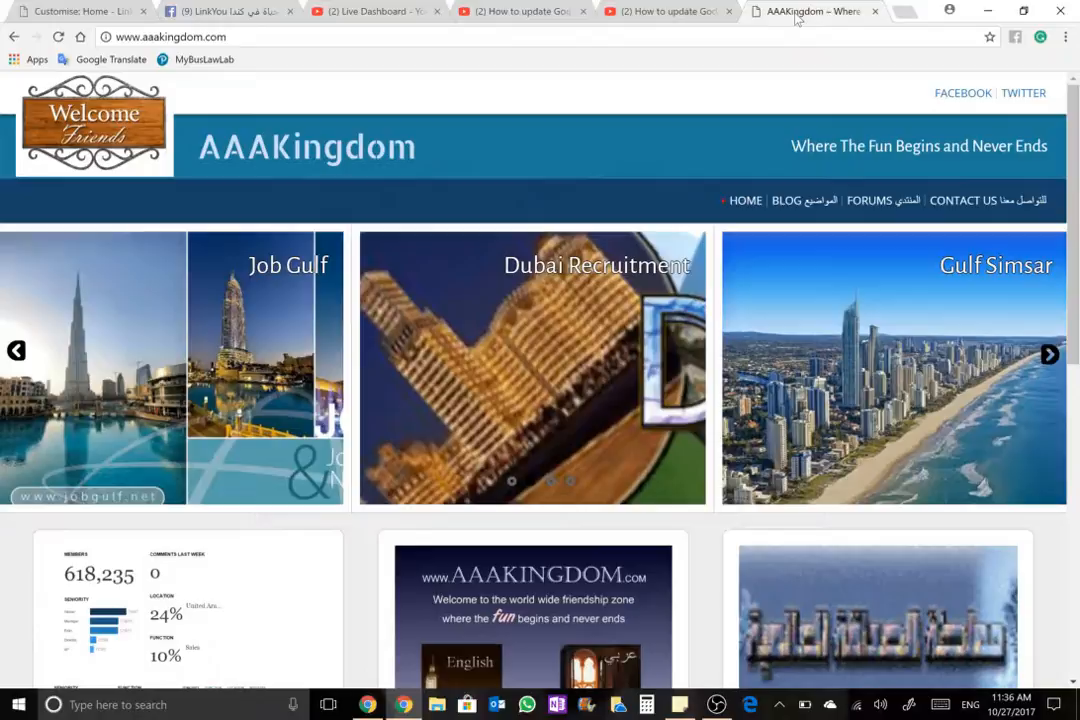
{"action": "left_click", "coordinate": [1048, 354]}
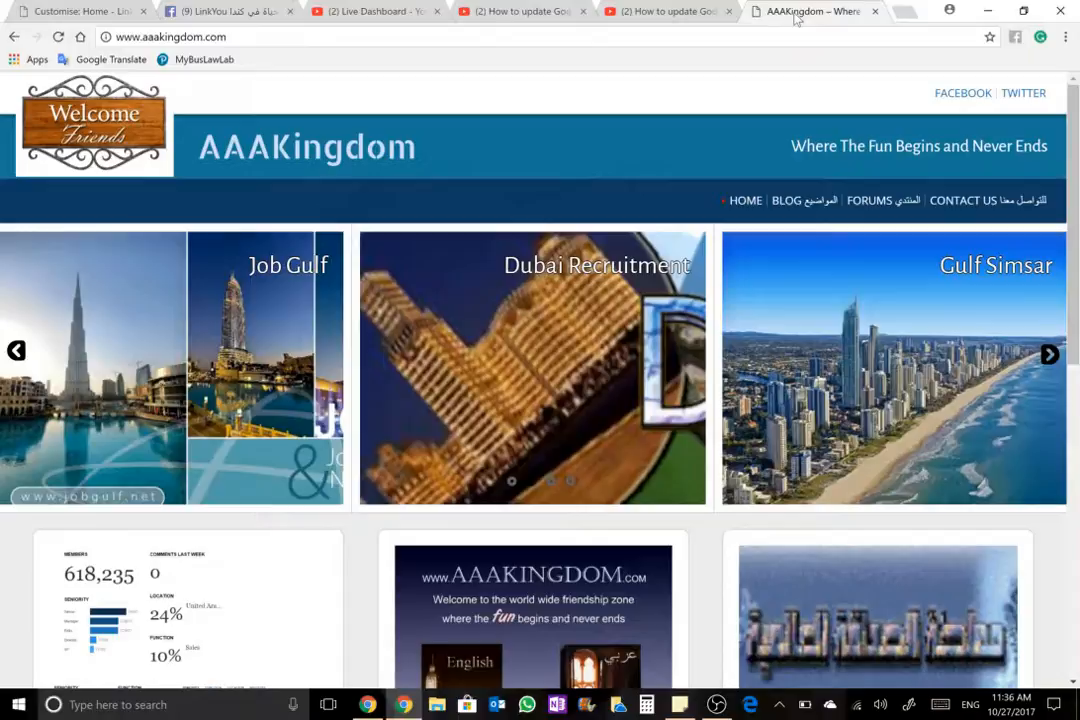
{"action": "left_click", "coordinate": [1048, 354]}
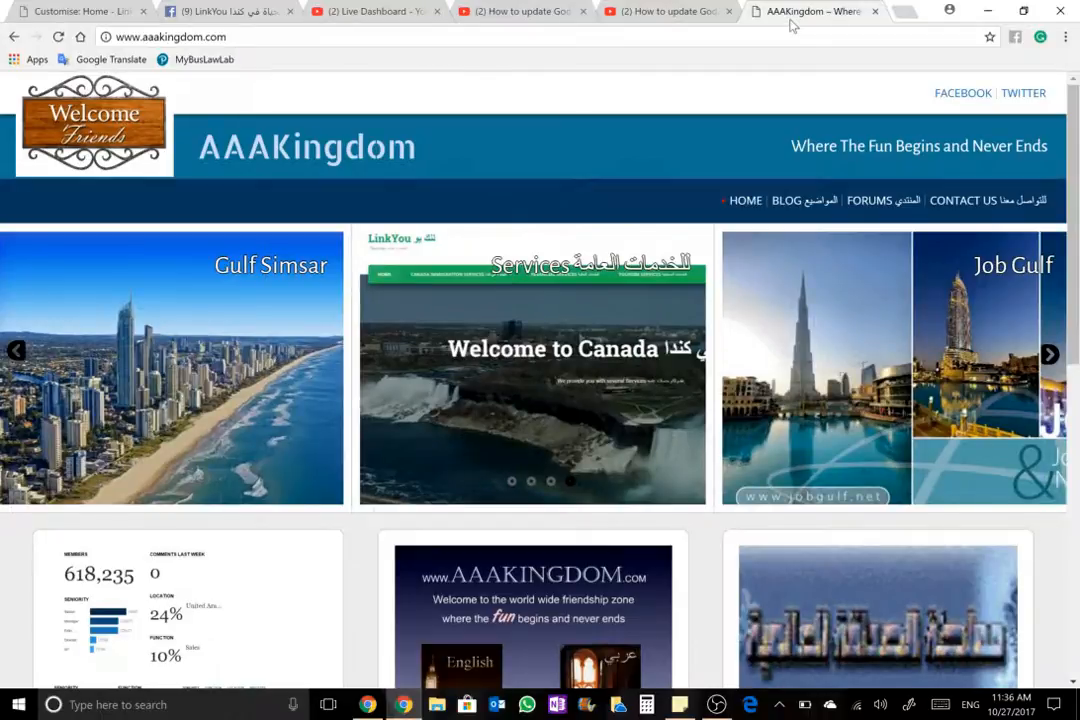
{"action": "mouse_move", "coordinate": [772, 98]}
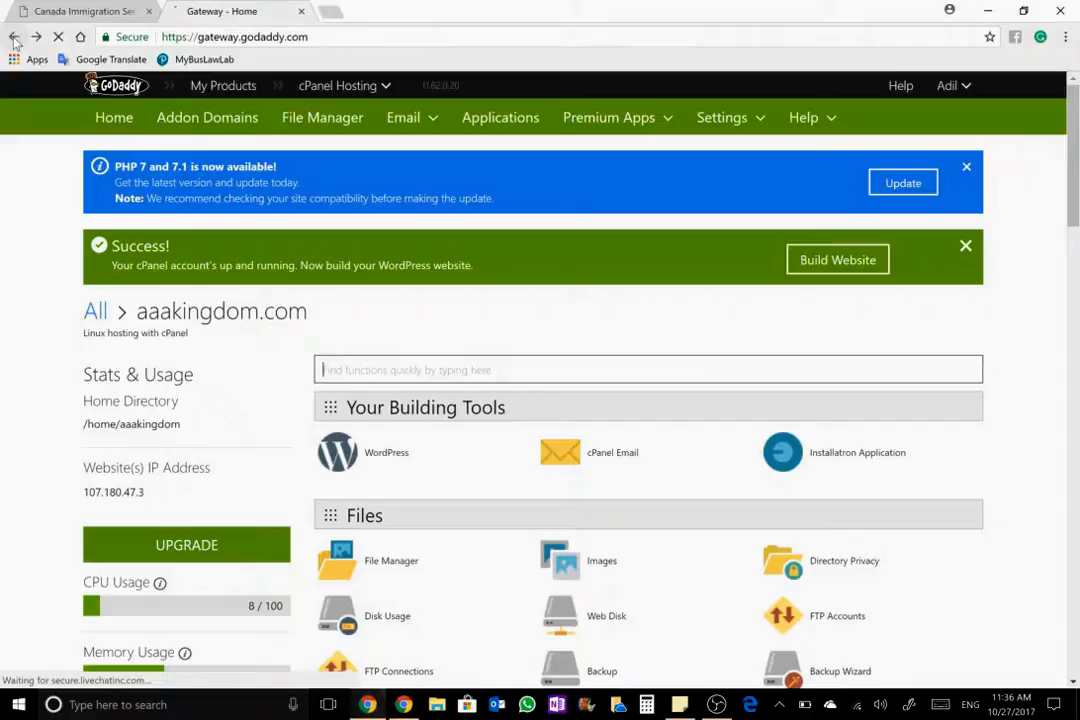
Return to My Products and list all Web Hosting accounts via Manage All.
{"action": "left_click", "coordinate": [14, 36]}
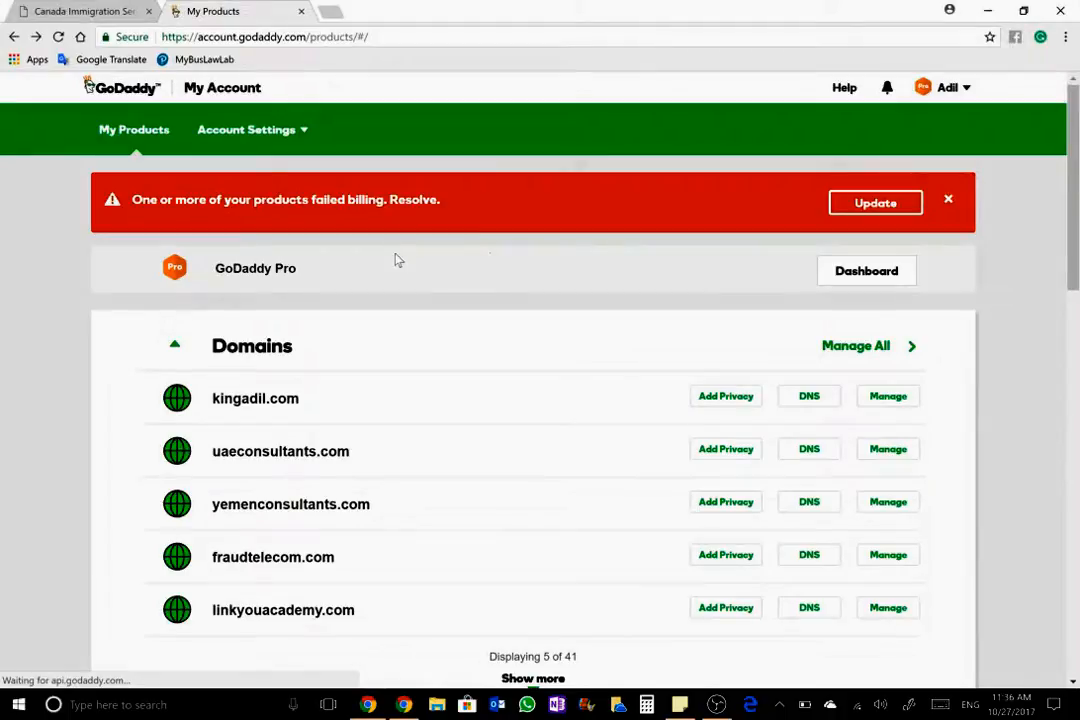
{"action": "scroll", "scroll_direction": "down", "scroll_amount": 3}
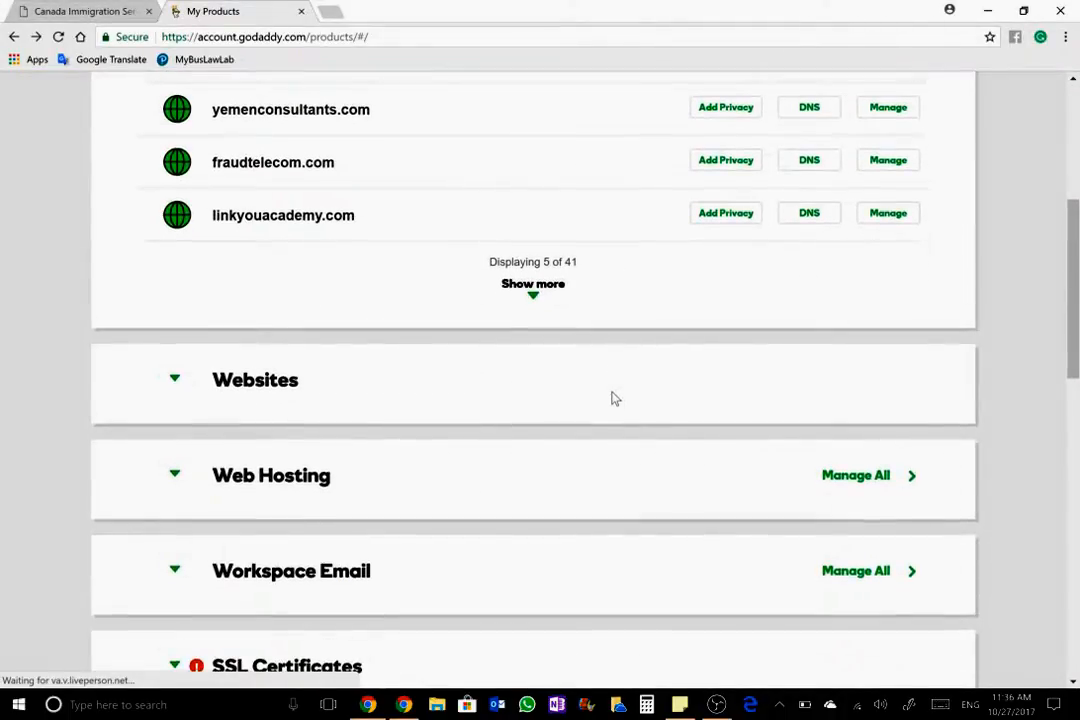
{"action": "scroll", "scroll_direction": "down", "scroll_amount": 3}
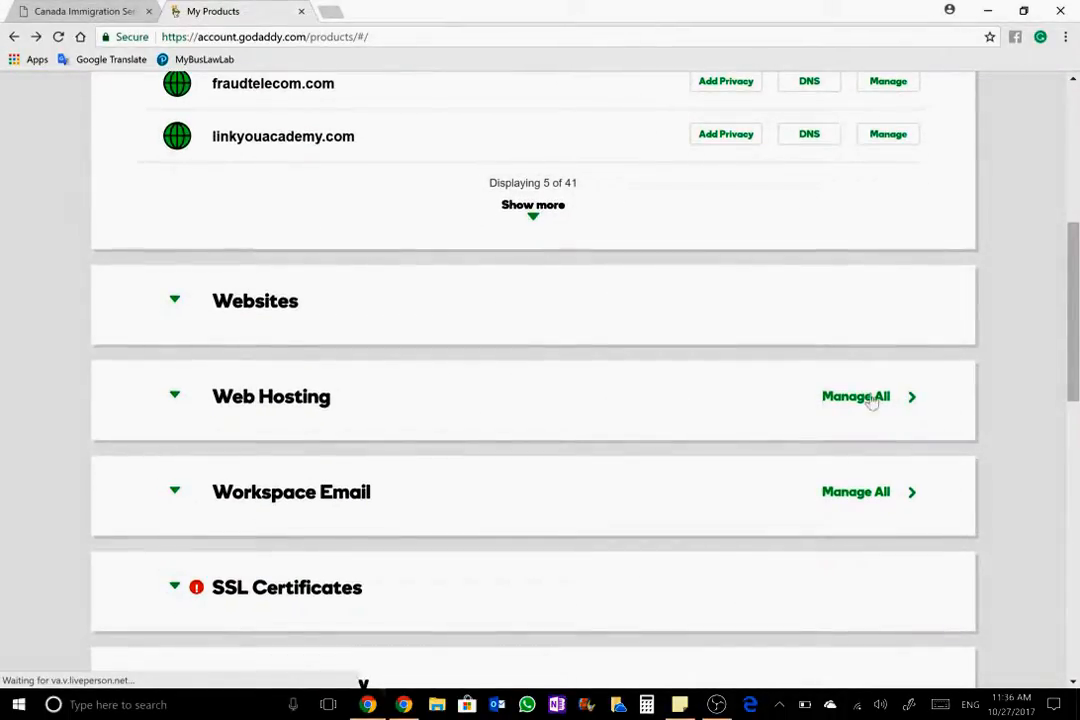
{"action": "left_click", "coordinate": [856, 396]}
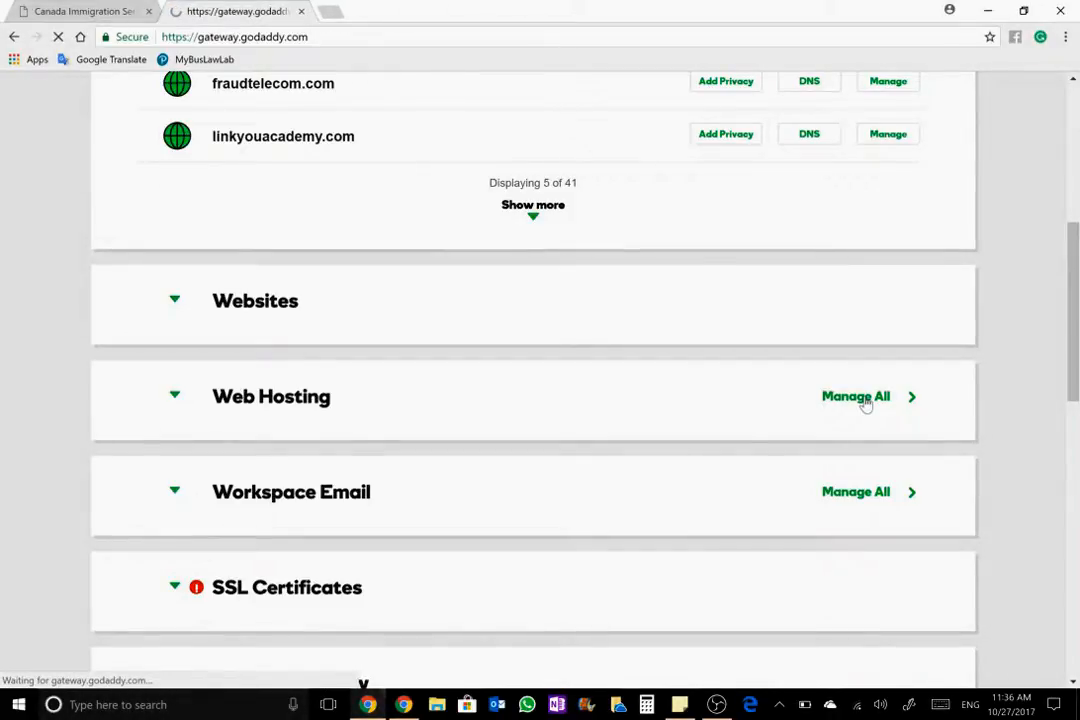
{"action": "left_click", "coordinate": [856, 396]}
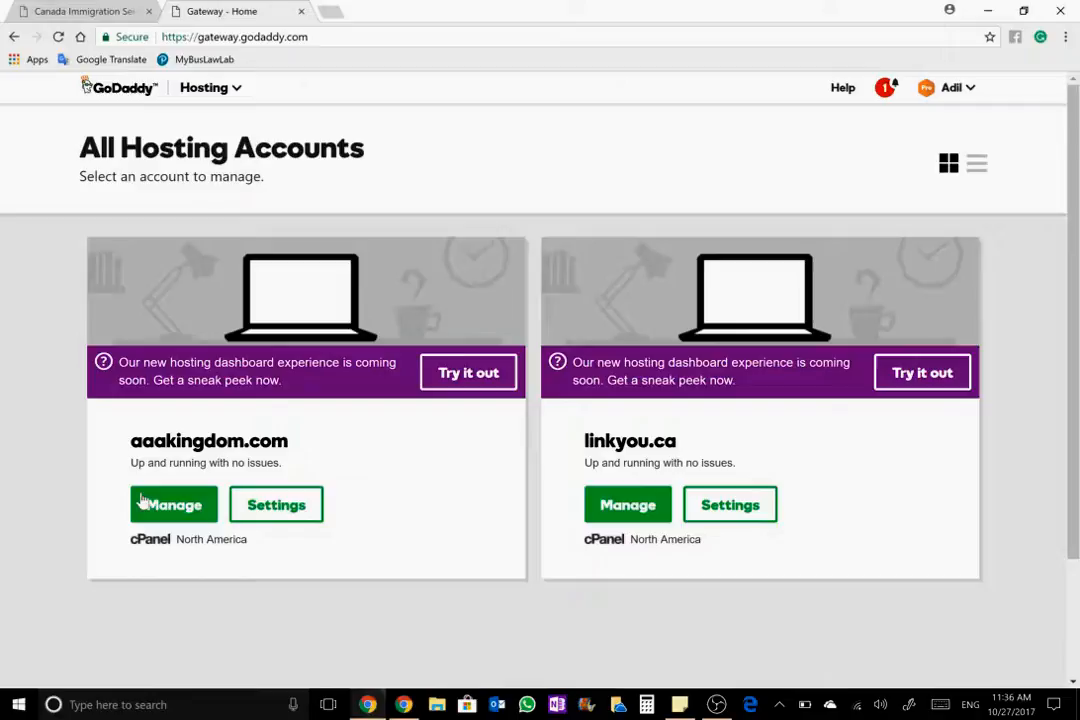
Start managing the aaakingdom.com hosting account to load its cPanel.
{"action": "left_click", "coordinate": [172, 504]}
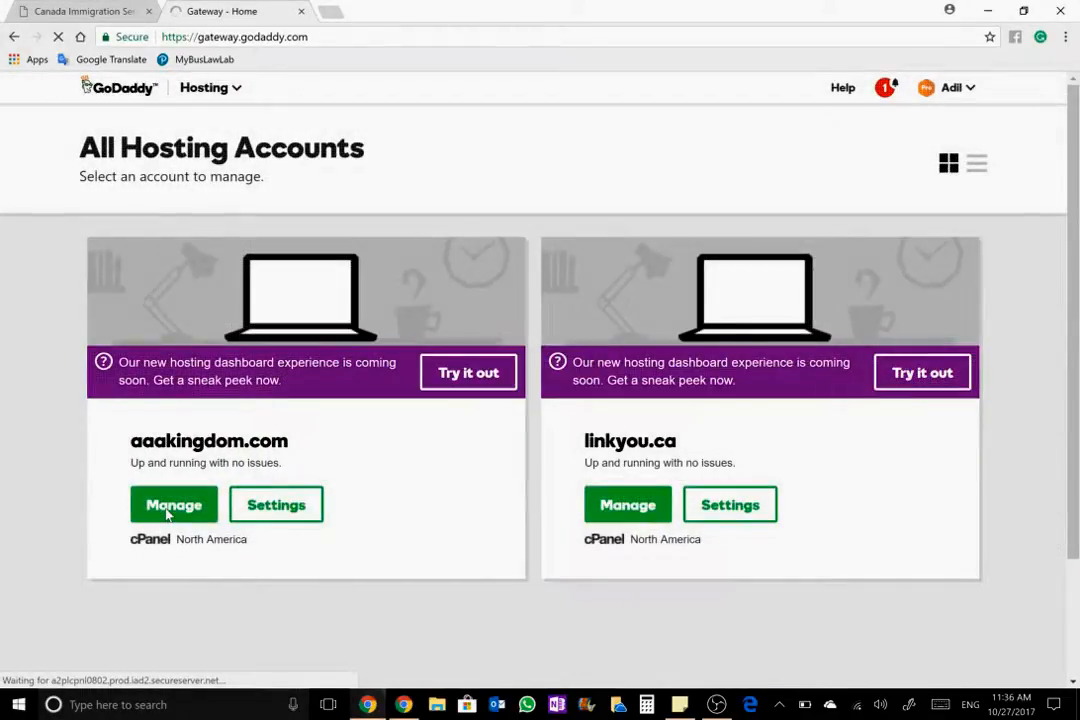
{"action": "left_click", "coordinate": [172, 504]}
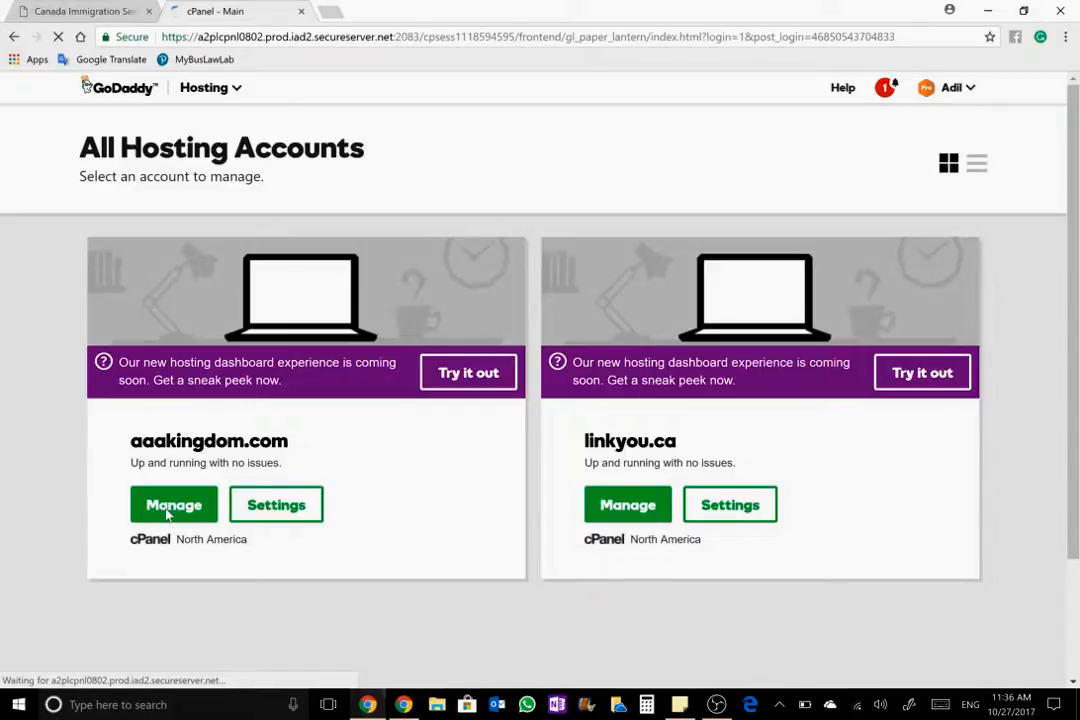
Reach the Software section of the aaakingdom.com cPanel dashboard and choose Select PHP Version.
{"action": "left_click", "coordinate": [172, 504]}
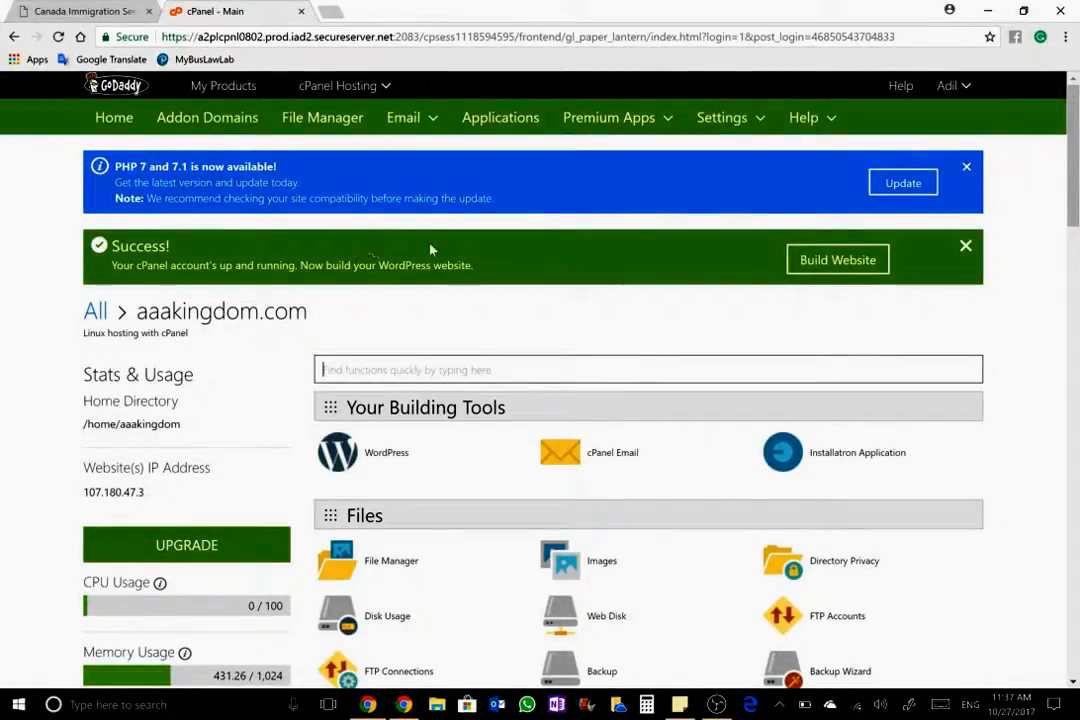
{"action": "scroll", "scroll_direction": "down", "scroll_amount": 3}
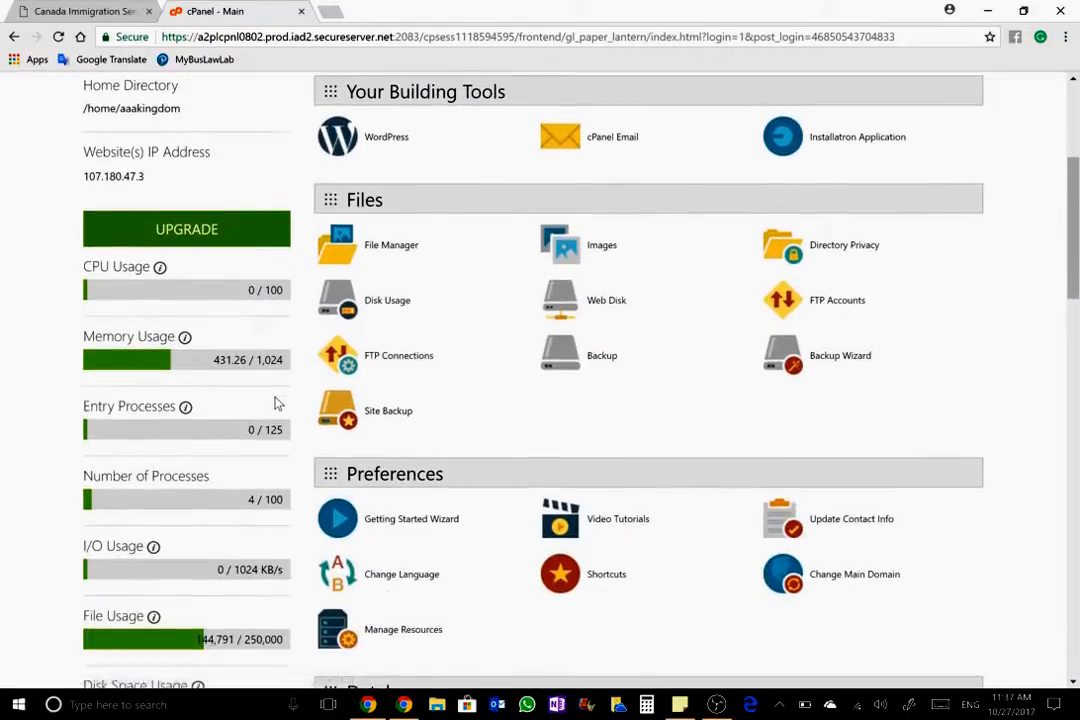
{"action": "scroll", "scroll_direction": "down", "scroll_amount": 3}
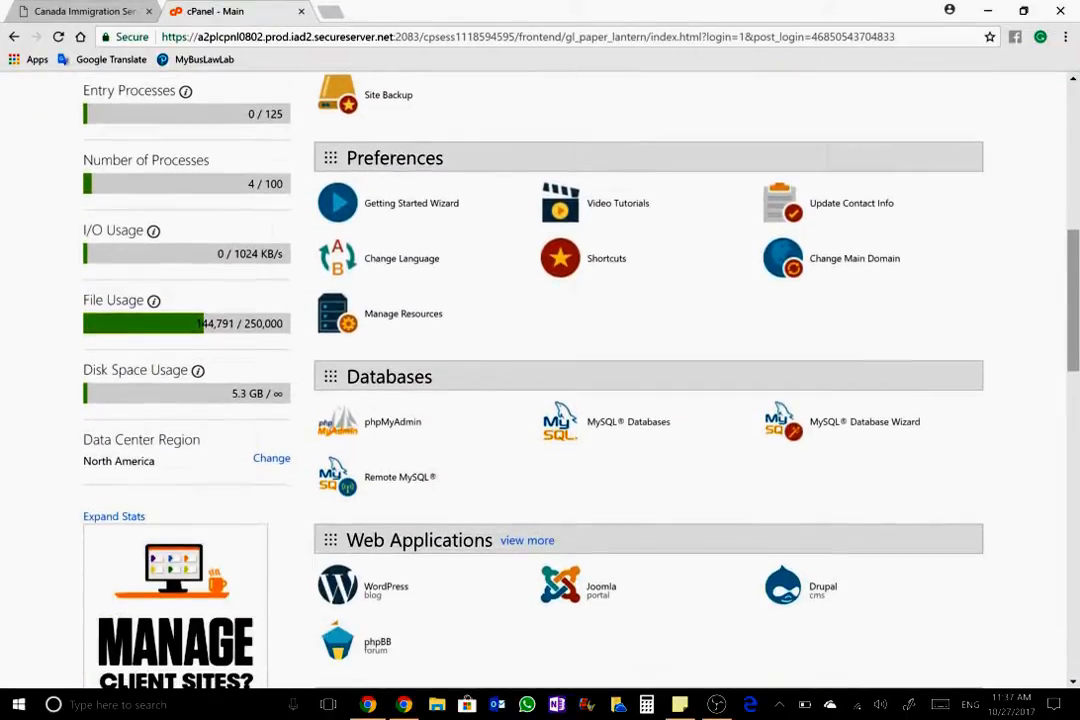
{"action": "scroll", "scroll_direction": "down", "scroll_amount": 3}
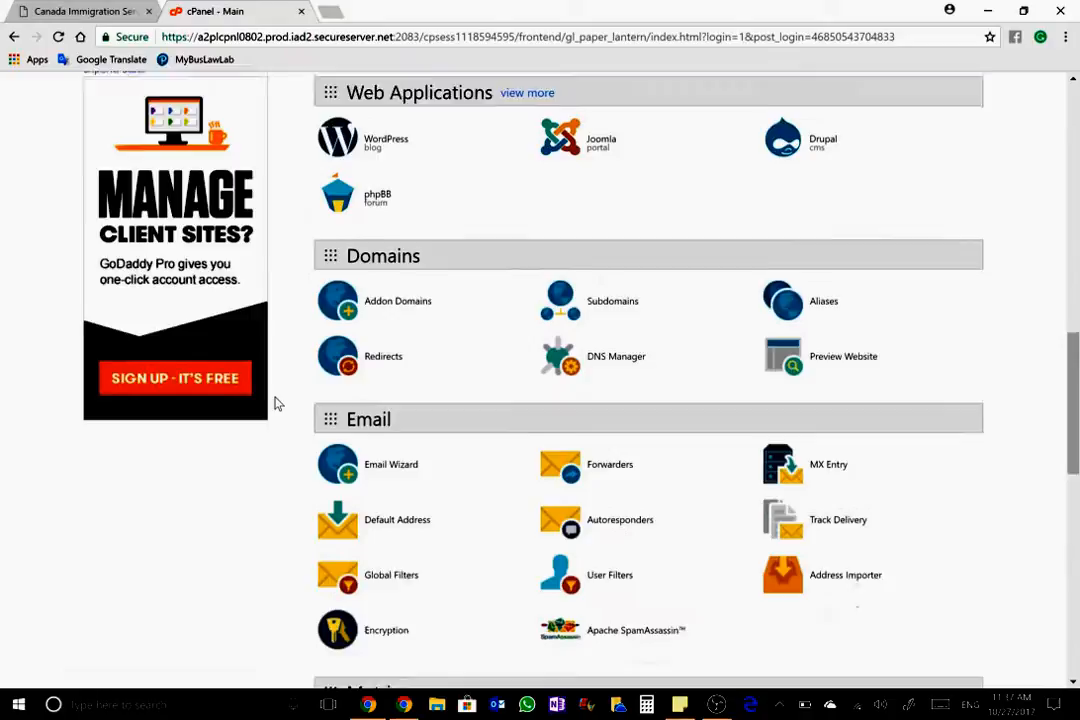
{"action": "scroll", "scroll_direction": "down", "scroll_amount": 3}
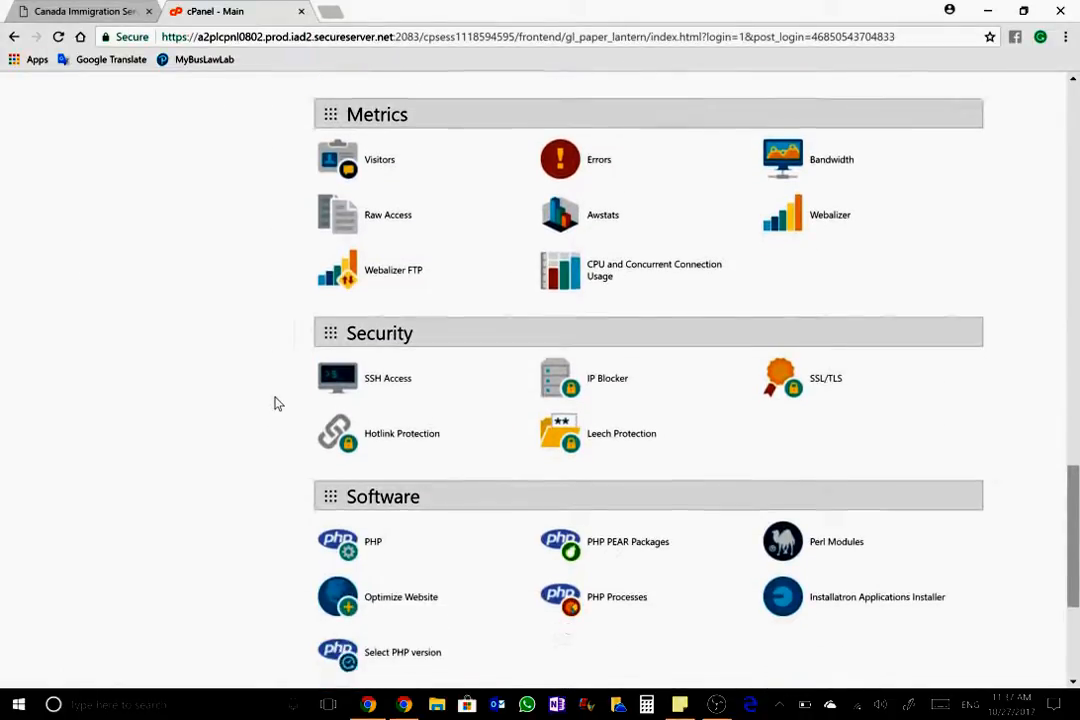
{"action": "scroll", "scroll_direction": "down", "scroll_amount": 3}
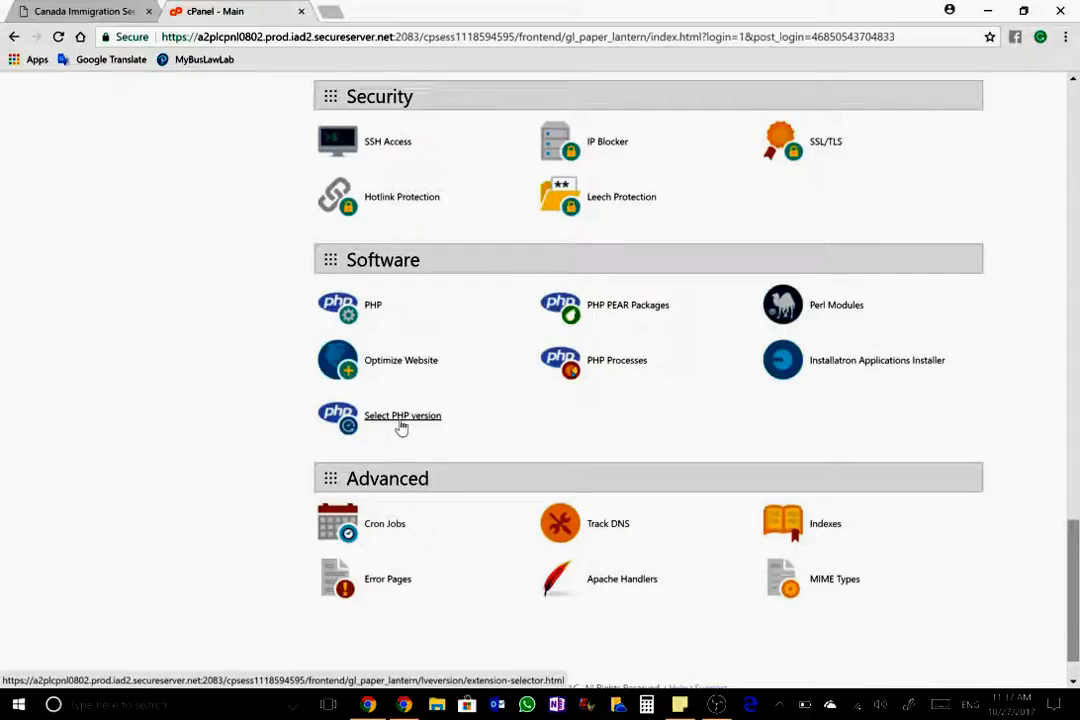
{"action": "left_click", "coordinate": [402, 414]}
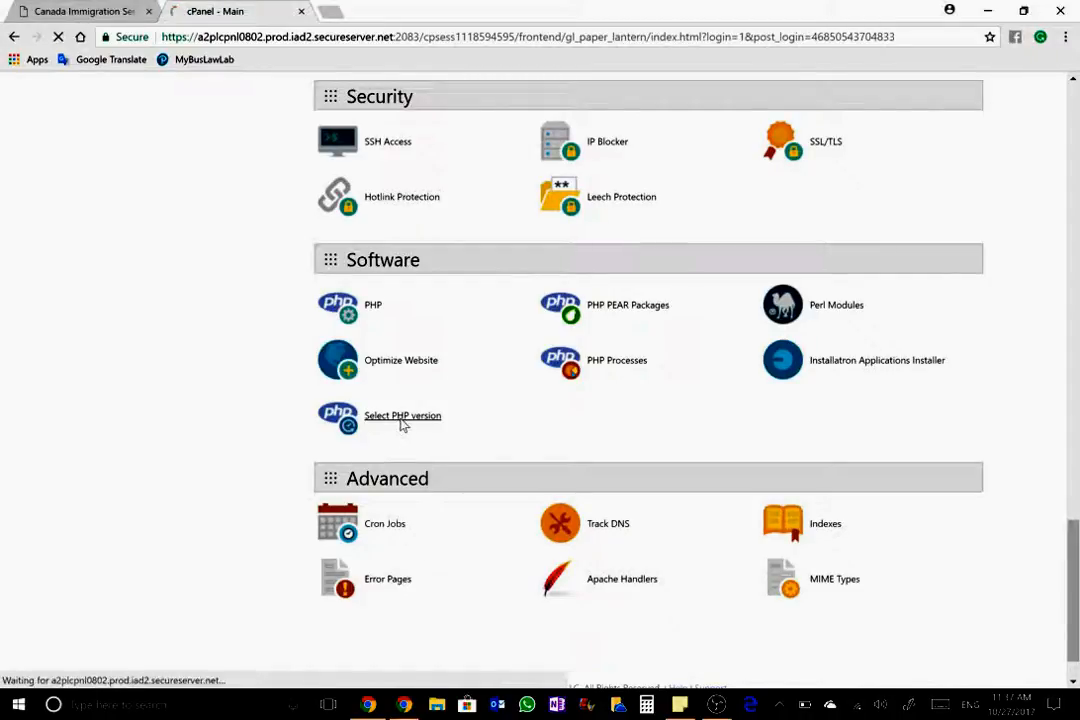
{"action": "left_click", "coordinate": [402, 414]}
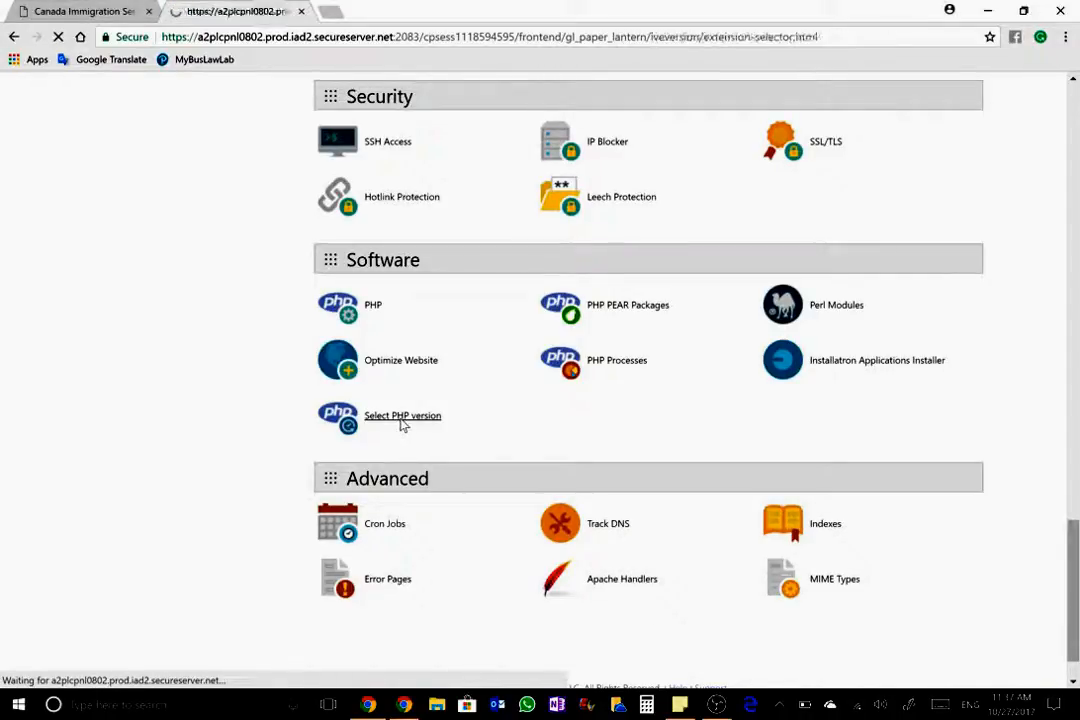
Choose PHP 7.1 from the version list and set it as current, replacing 5.6.
{"action": "left_click", "coordinate": [402, 414]}
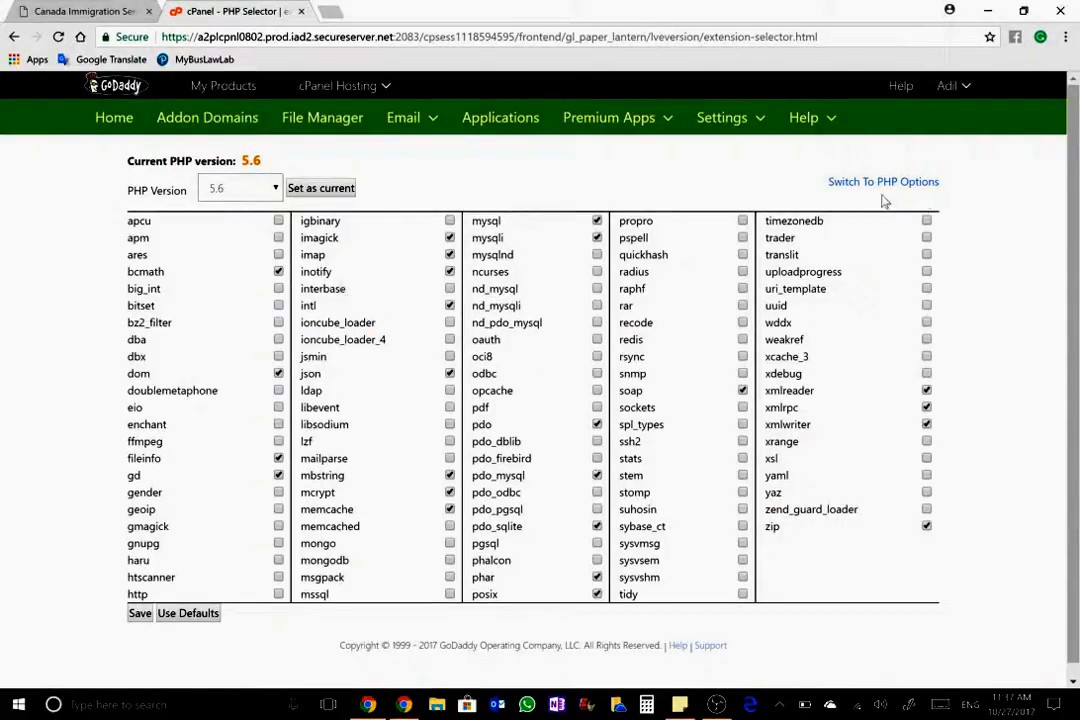
{"action": "mouse_move", "coordinate": [940, 216]}
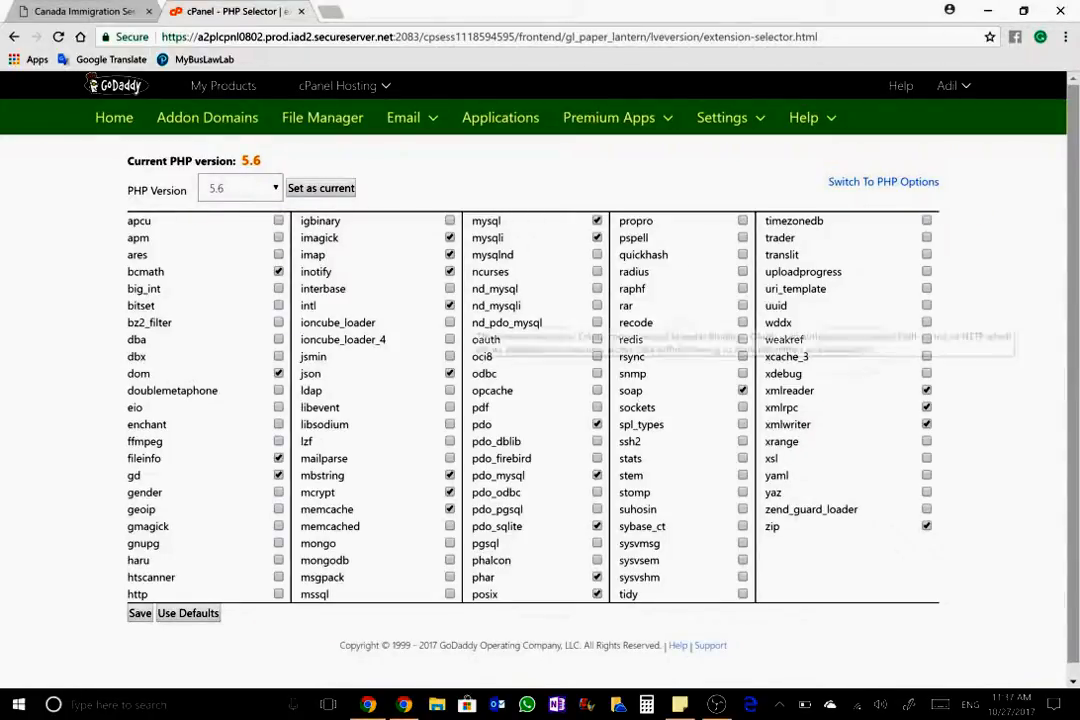
{"action": "mouse_move", "coordinate": [448, 308]}
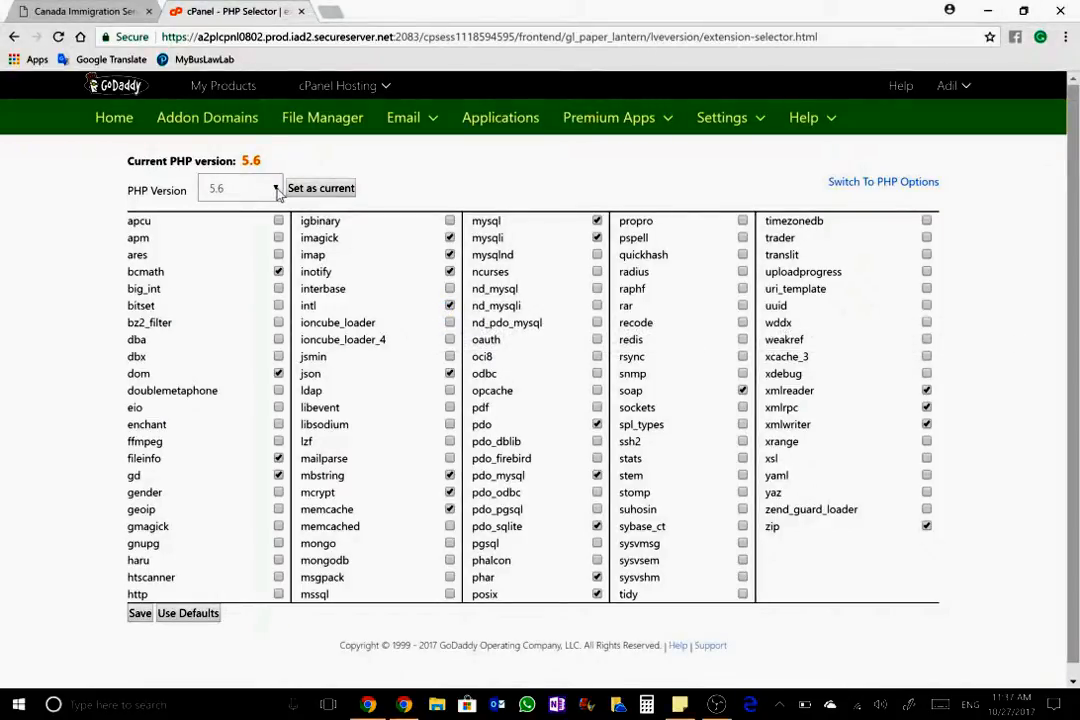
{"action": "mouse_move", "coordinate": [278, 180]}
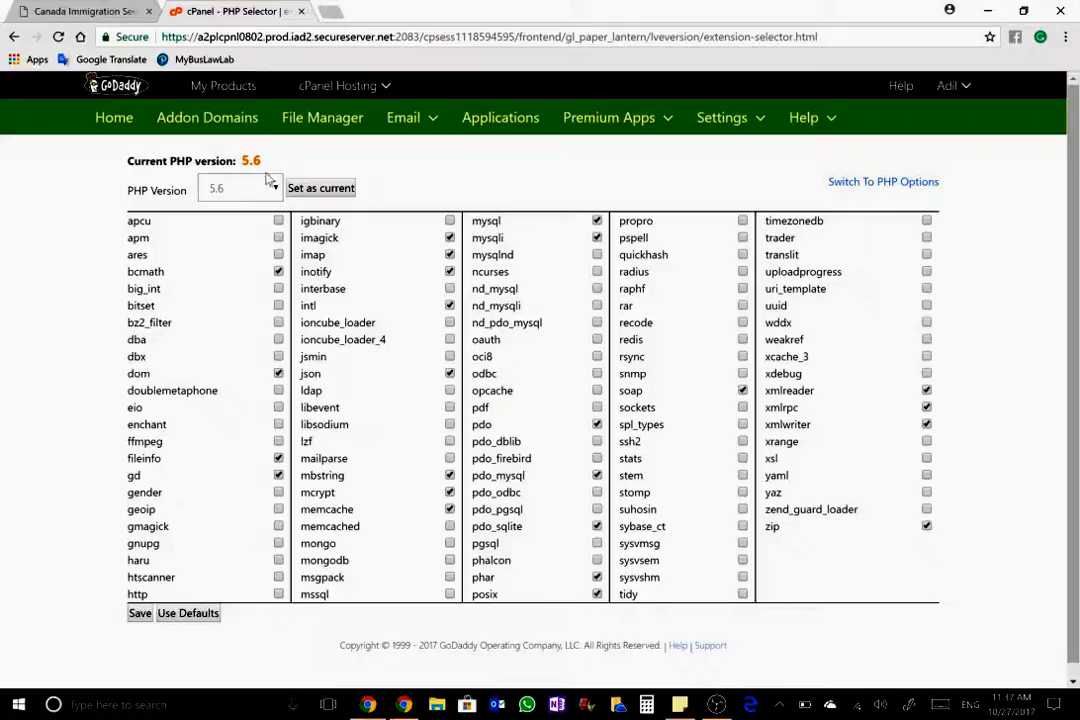
{"action": "left_click", "coordinate": [240, 188]}
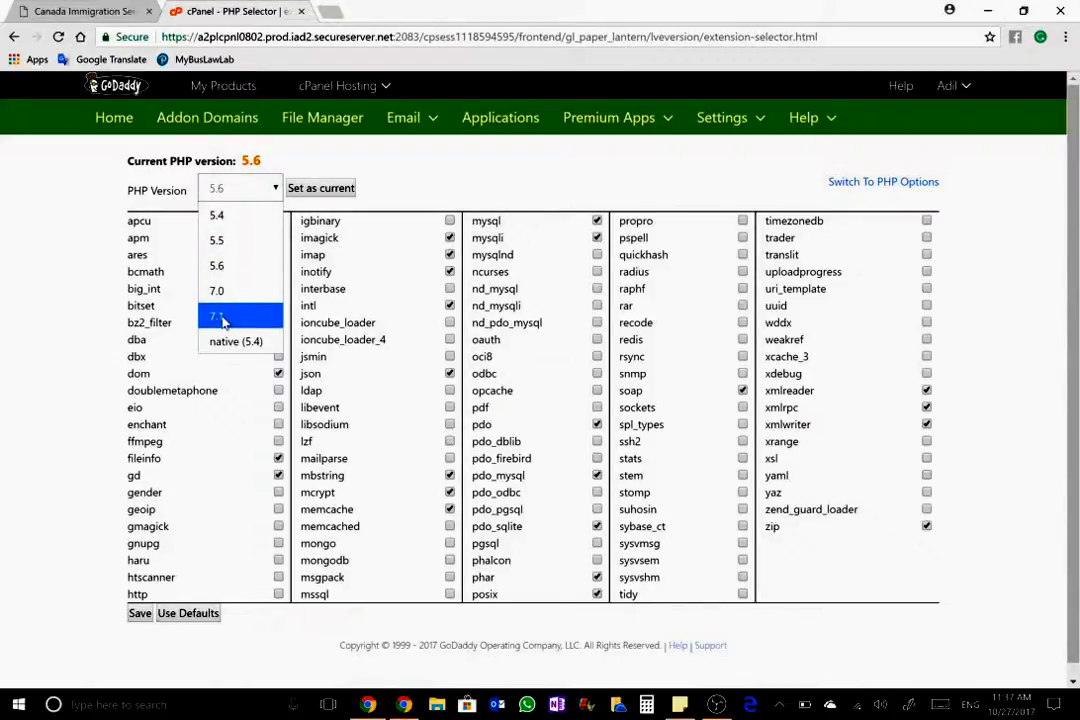
{"action": "left_click", "coordinate": [222, 322]}
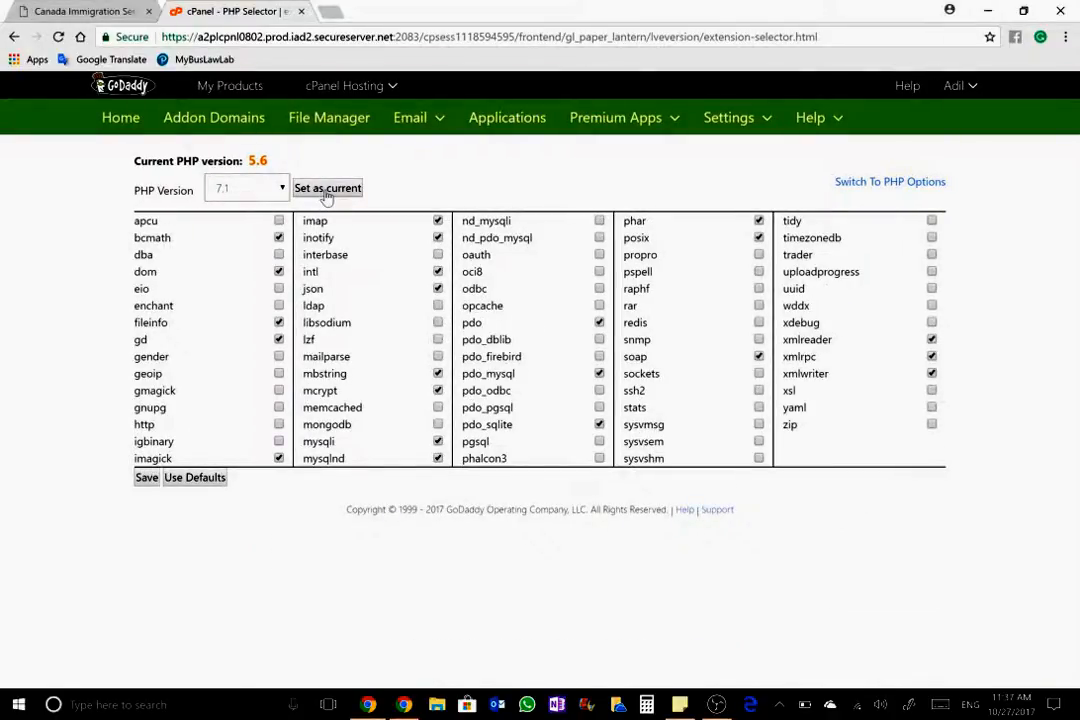
{"action": "left_click", "coordinate": [328, 188]}
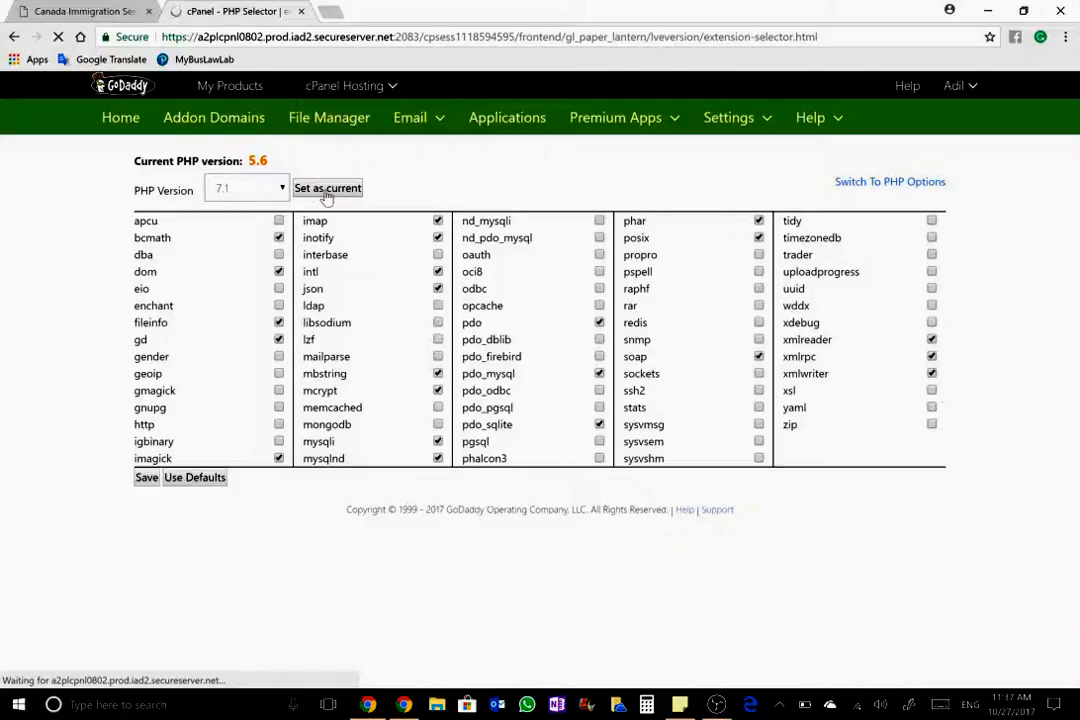
{"action": "left_click", "coordinate": [328, 188]}
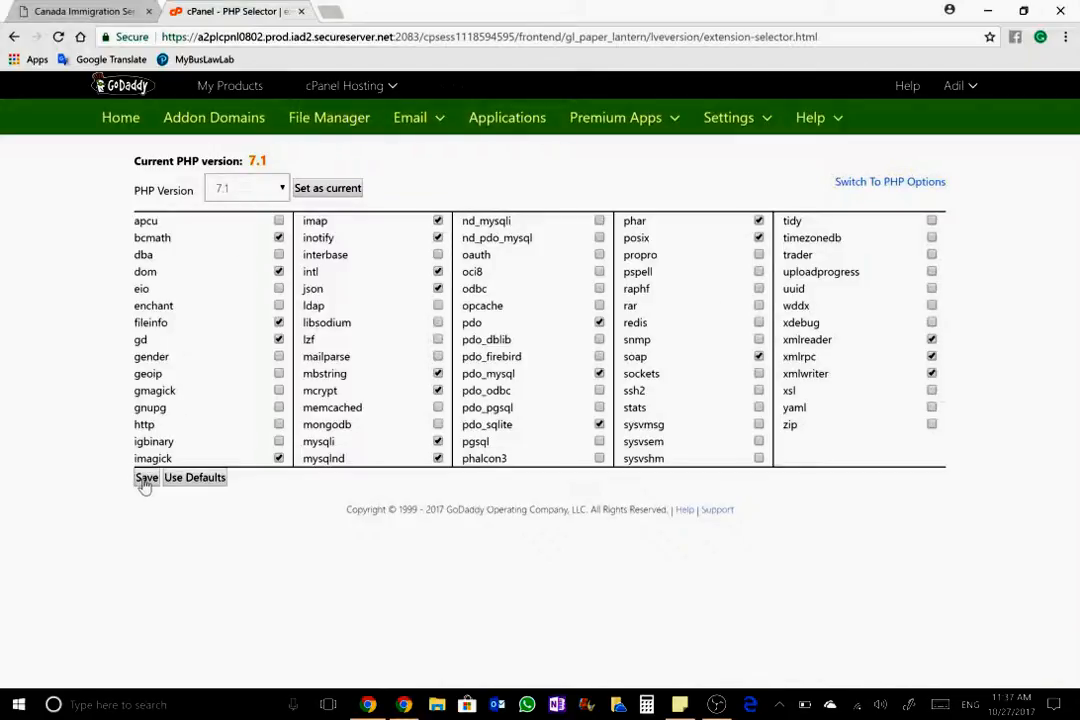
Save the PHP 7.1 configuration with its selected extensions.
{"action": "left_click", "coordinate": [146, 476]}
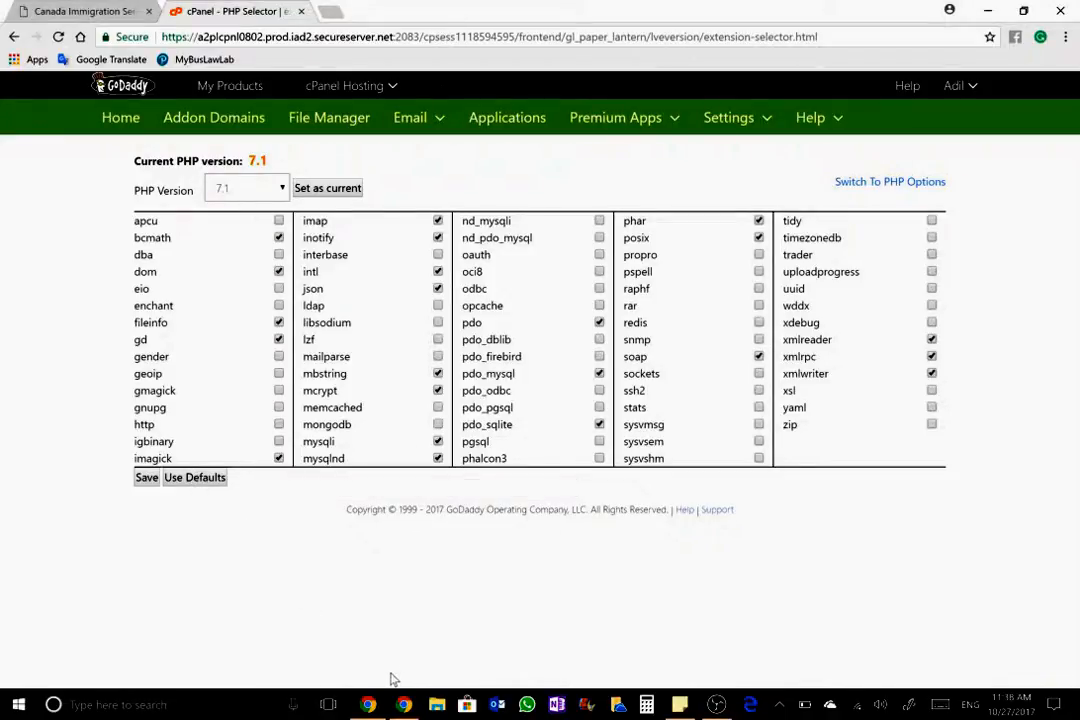
{"action": "mouse_move", "coordinate": [408, 672]}
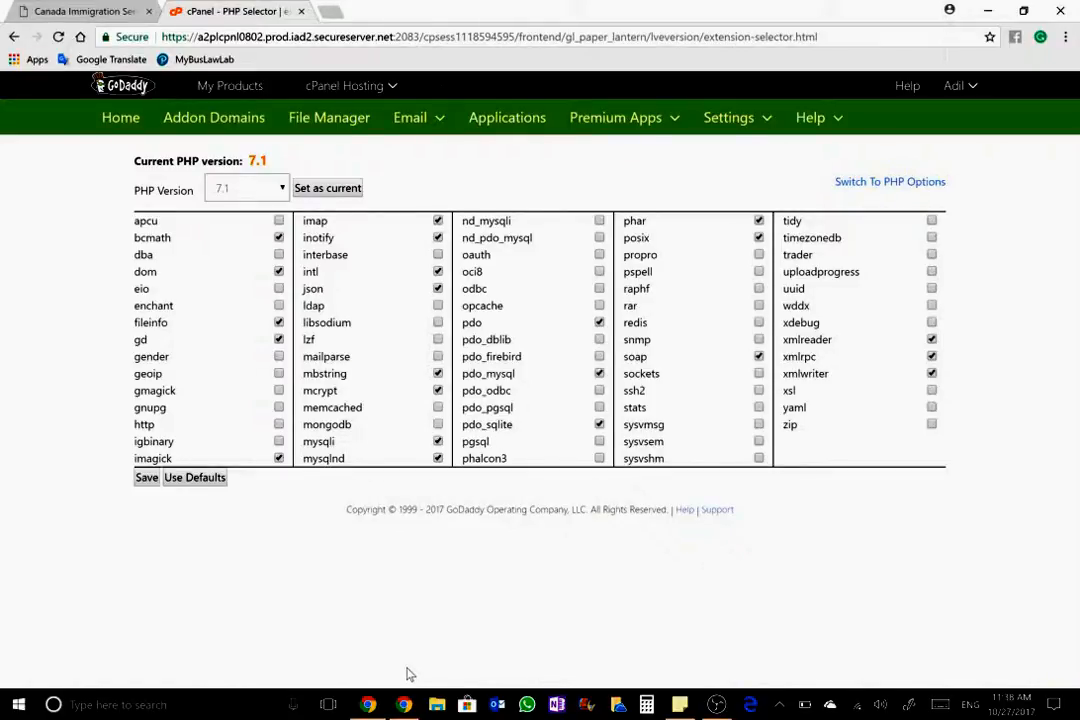
{"action": "mouse_move", "coordinate": [404, 704]}
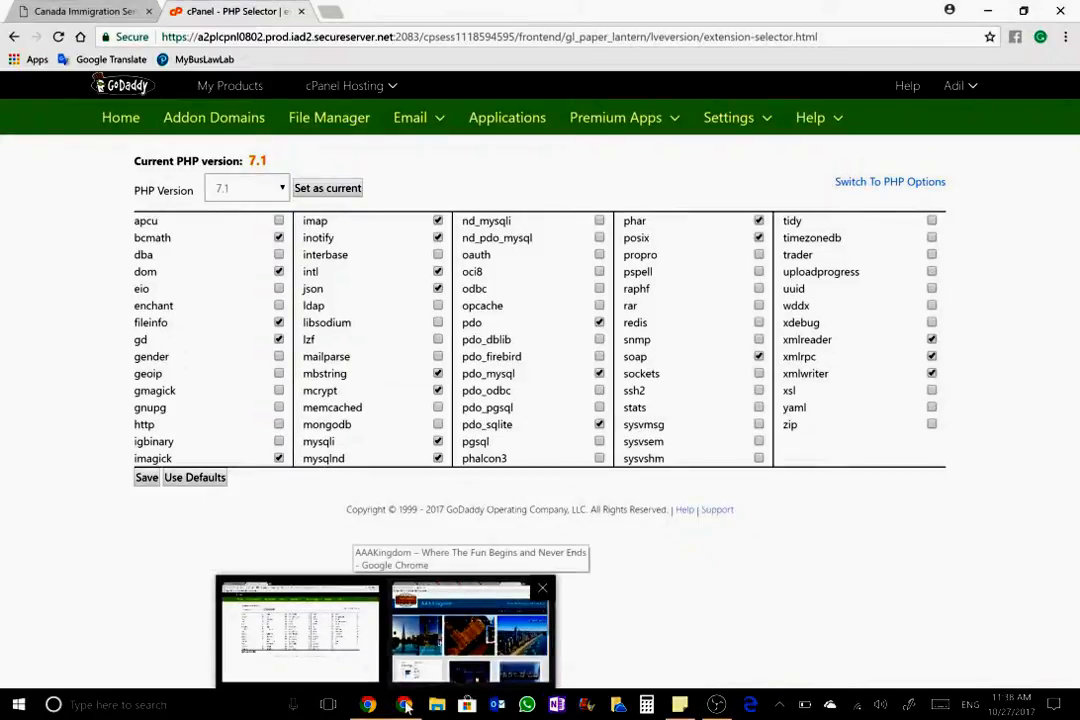